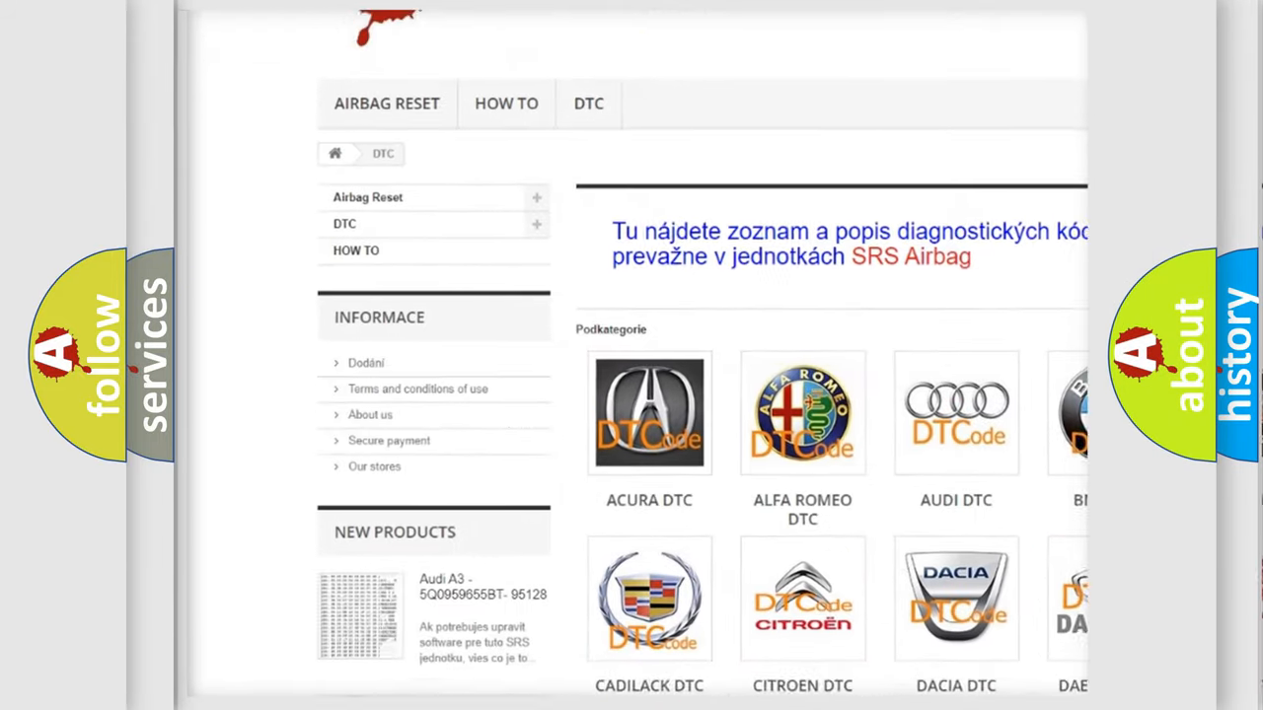
- Scroll past the car-brand logos down to the trouble code listing
scroll(down, 3)
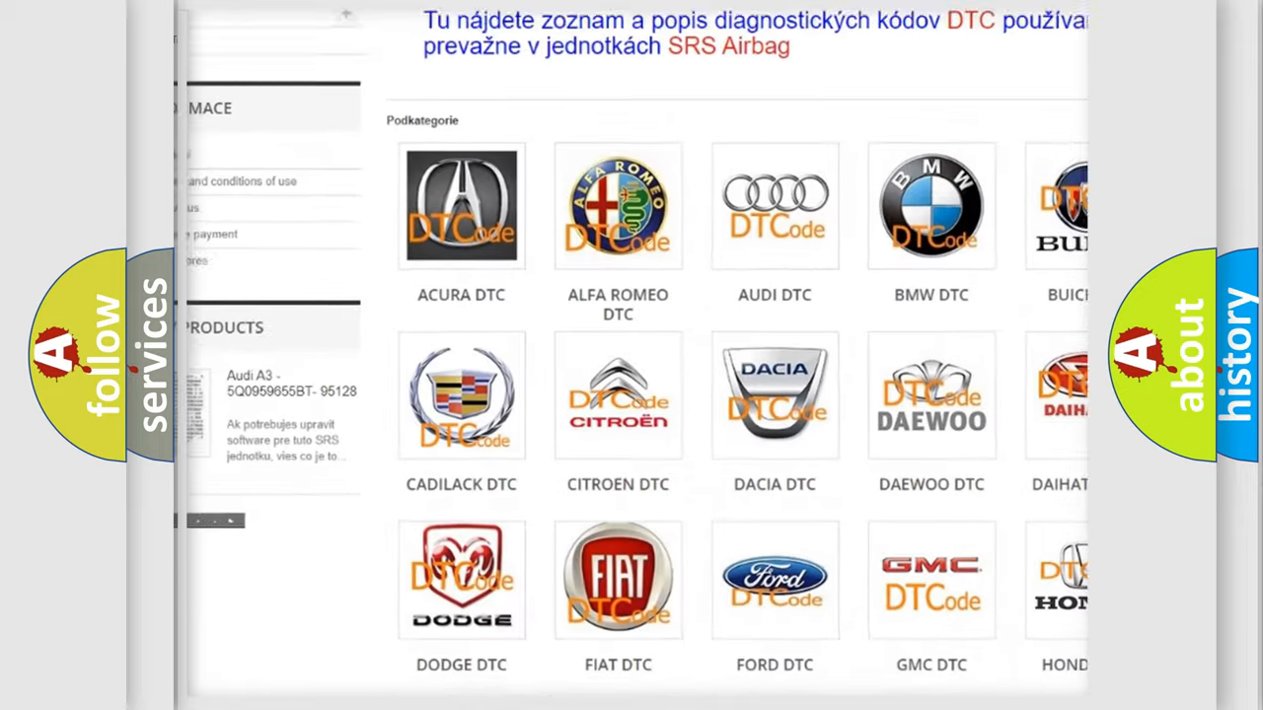
scroll(down, 3)
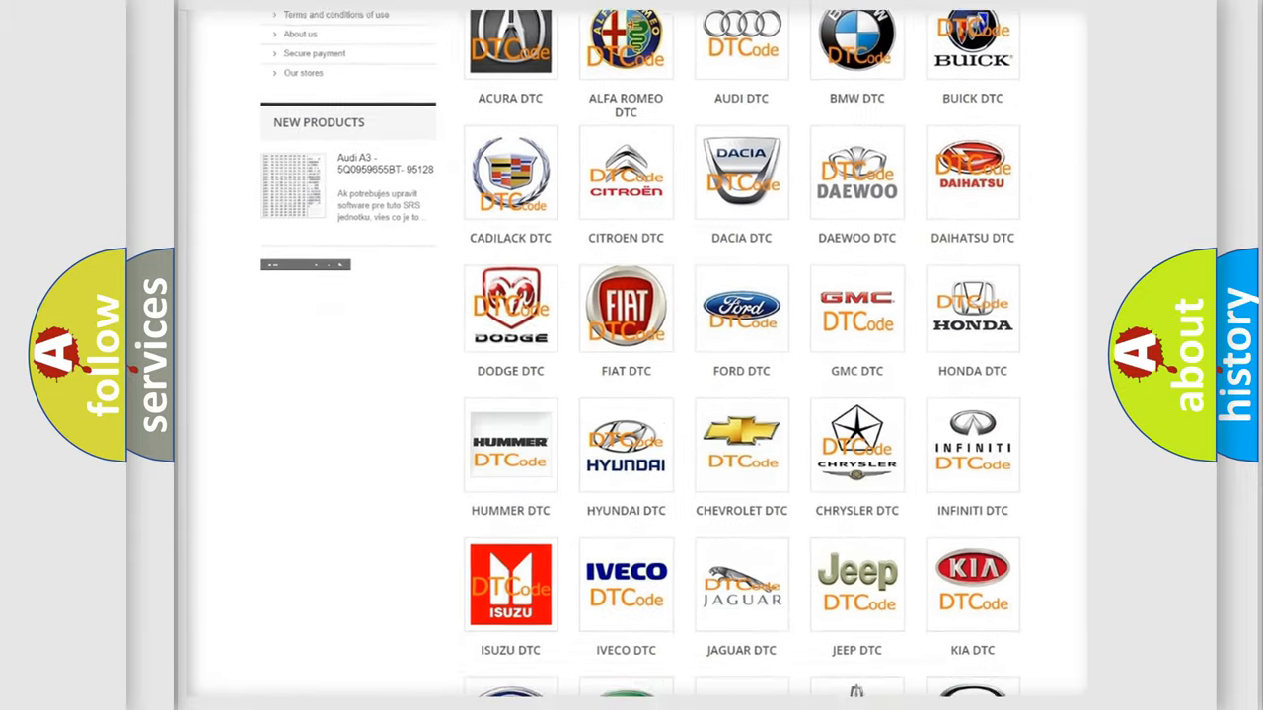
scroll(down, 3)
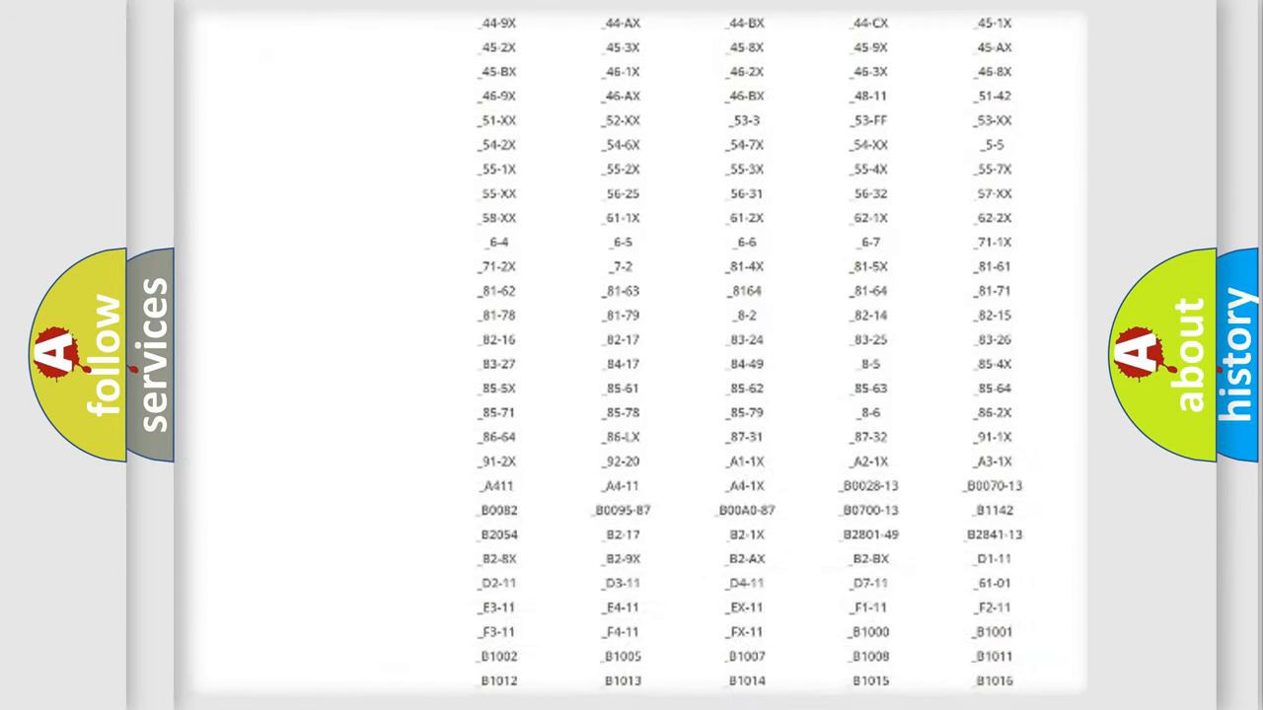
scroll(down, 3)
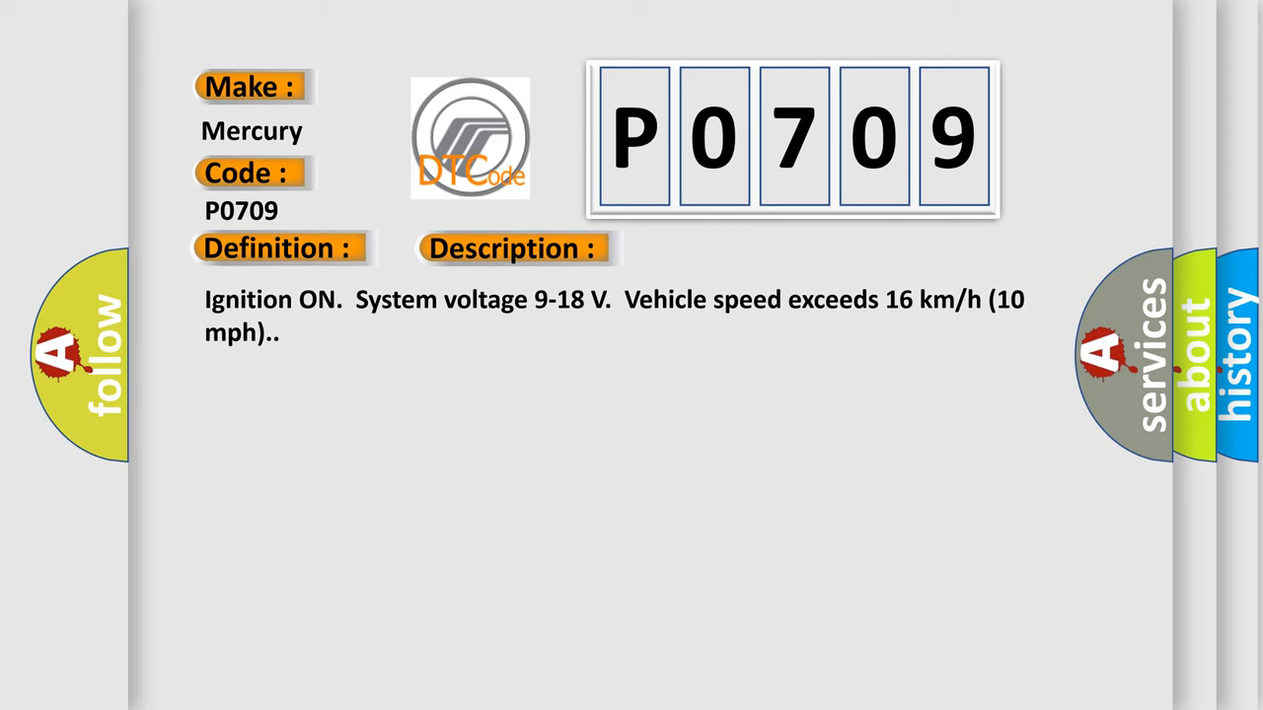
- Advance the Mercury P0709 card to show its propshaft speed sensor Cause section
click(723, 248)
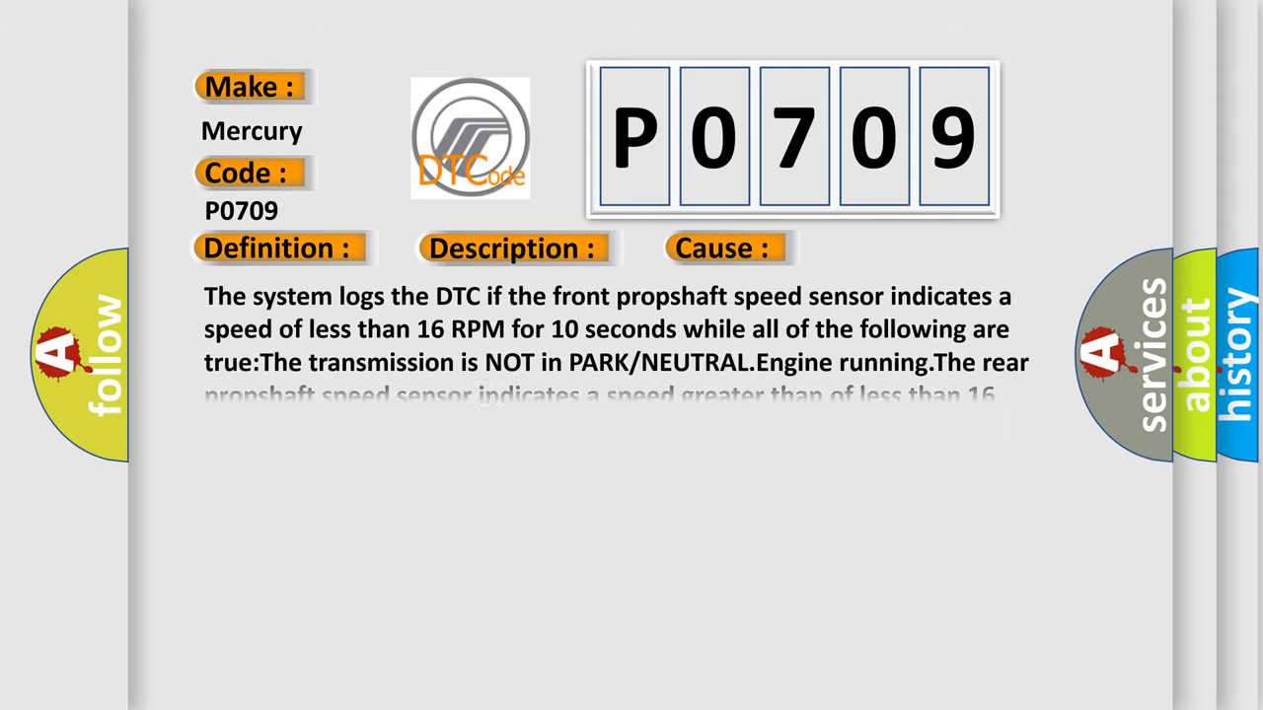